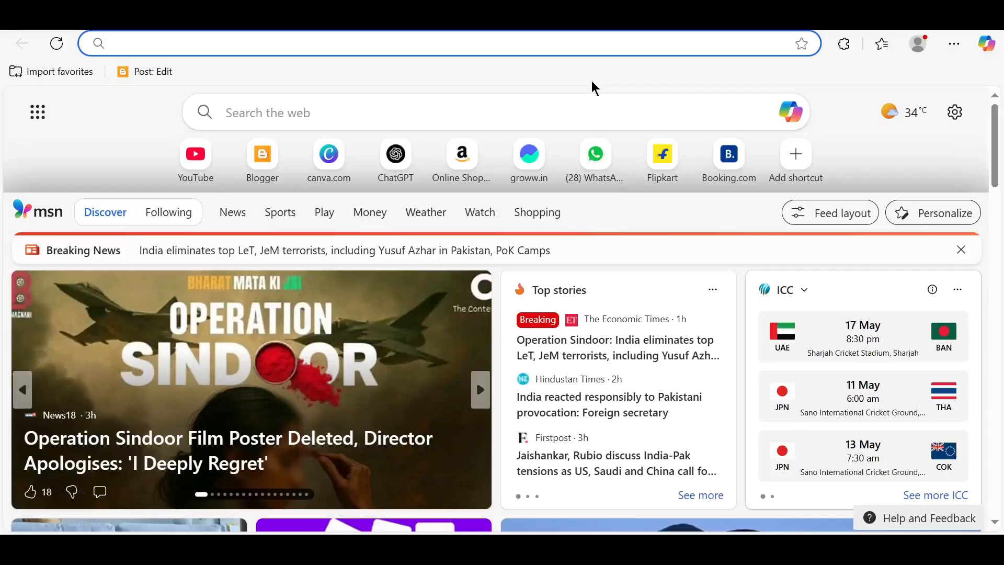
Step: Search for humva in Edge and go to humva.ai
text(humva.com/dashboard/avatar/home)
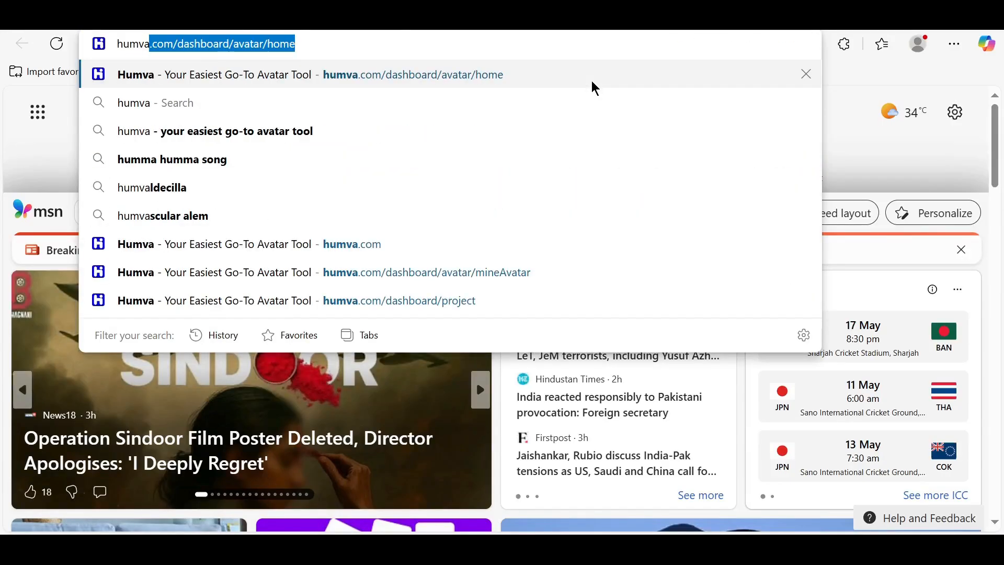
text(humva.ai)
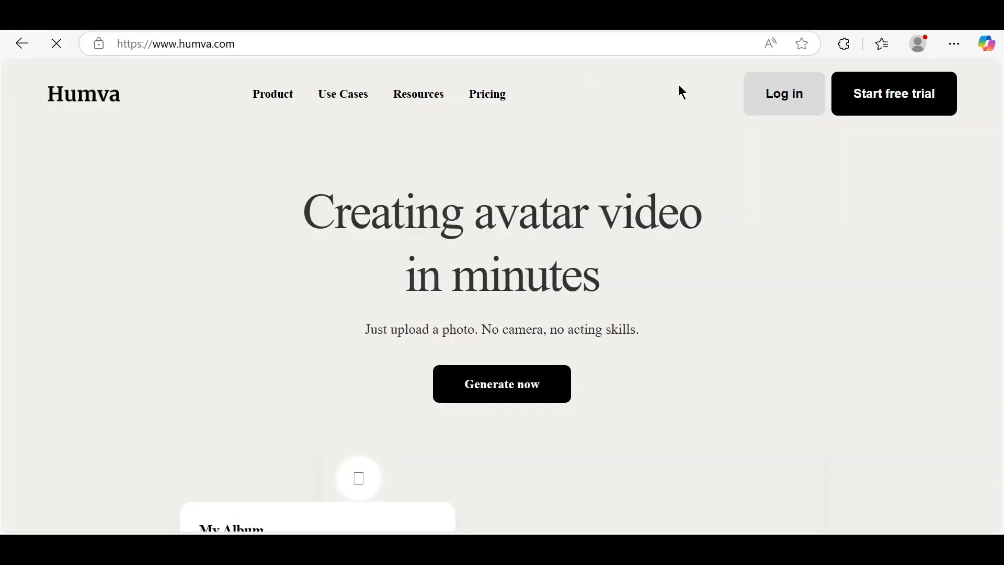
mouse_move(523, 399)
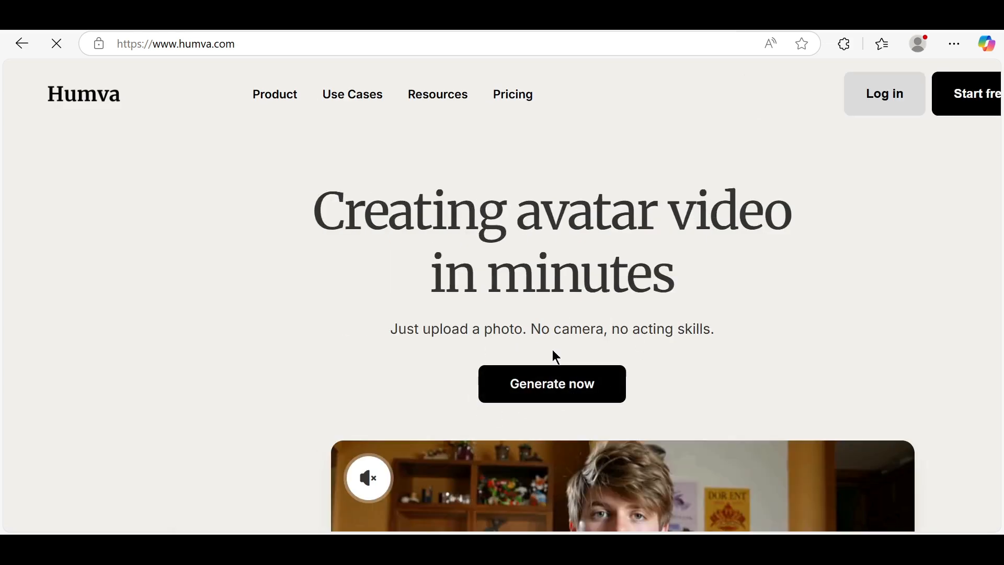
Step: Scroll down the Humva home page toward Log in
scroll(down, 3)
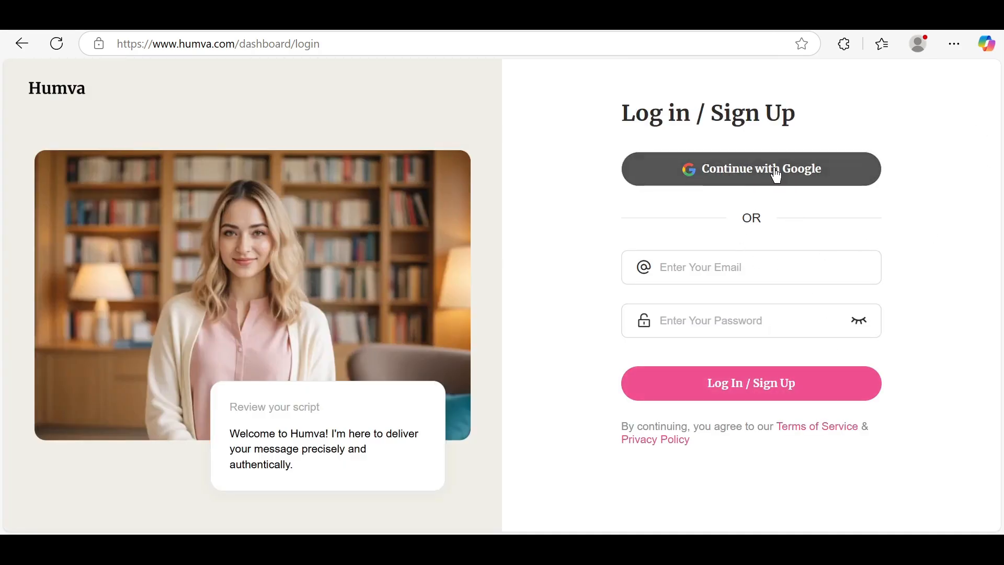
Step: Sign in to Humva with a Google account
click(22, 44)
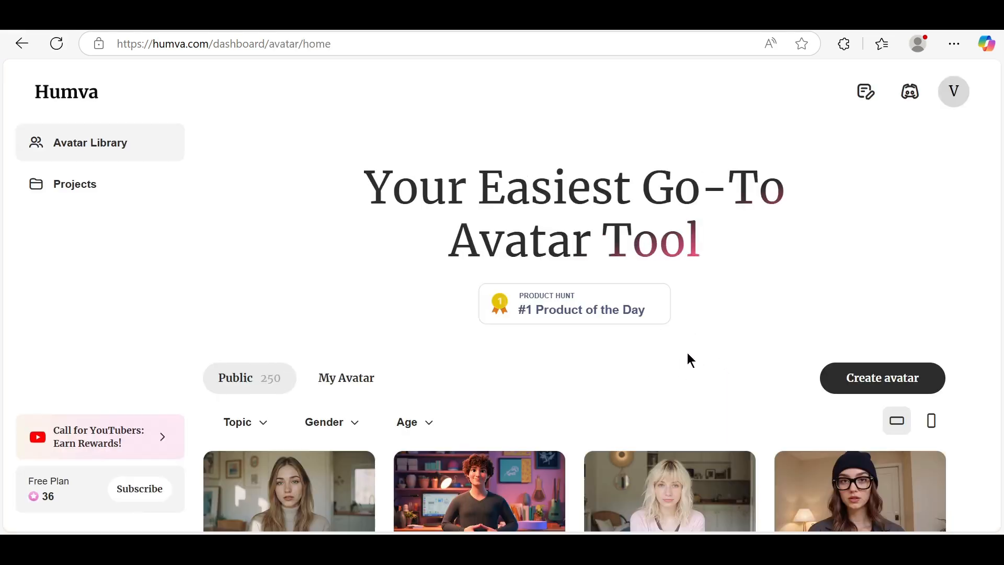
mouse_move(687, 366)
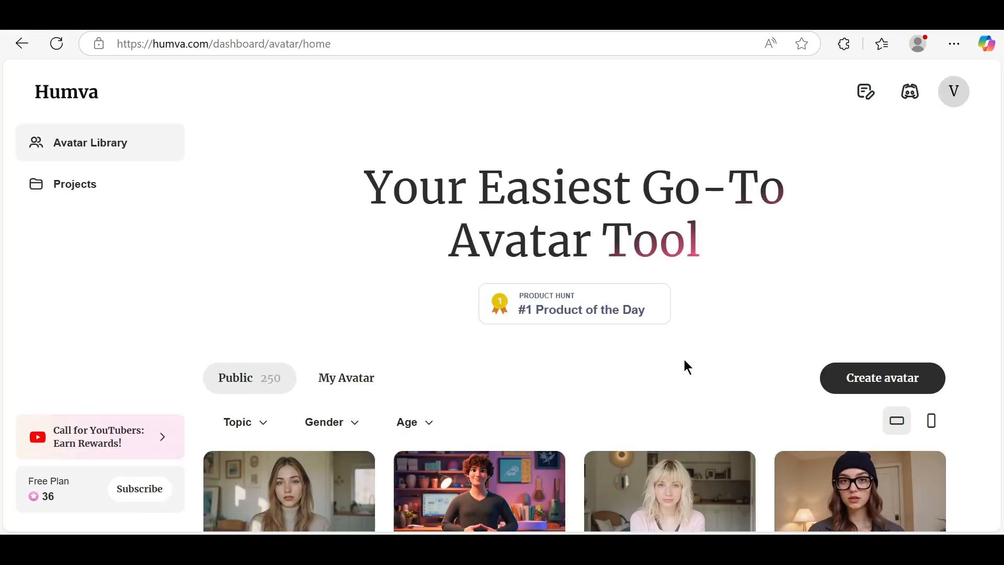
Step: Open the Studio male avatar from the Avatar Library in the editor
scroll(down, 3)
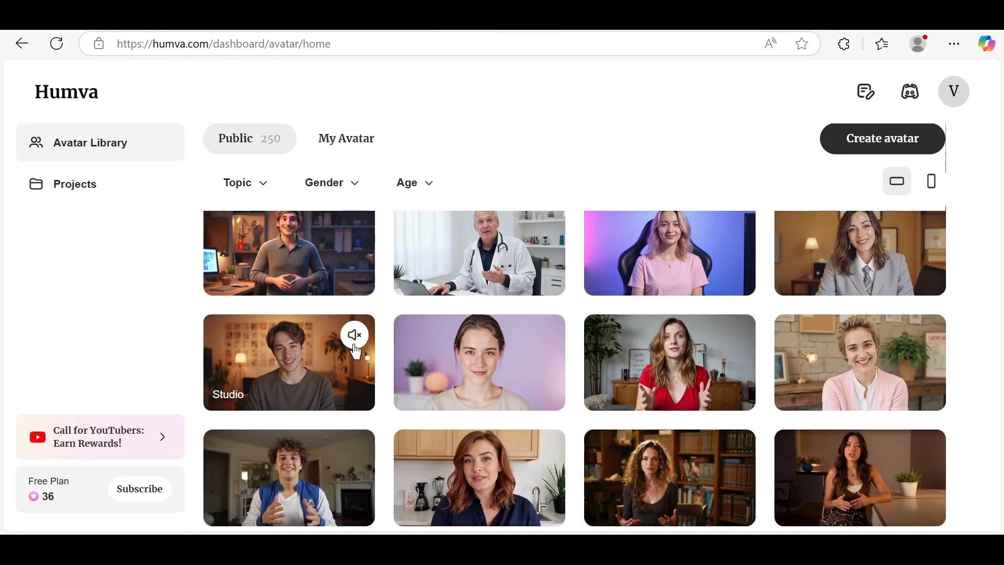
click(288, 362)
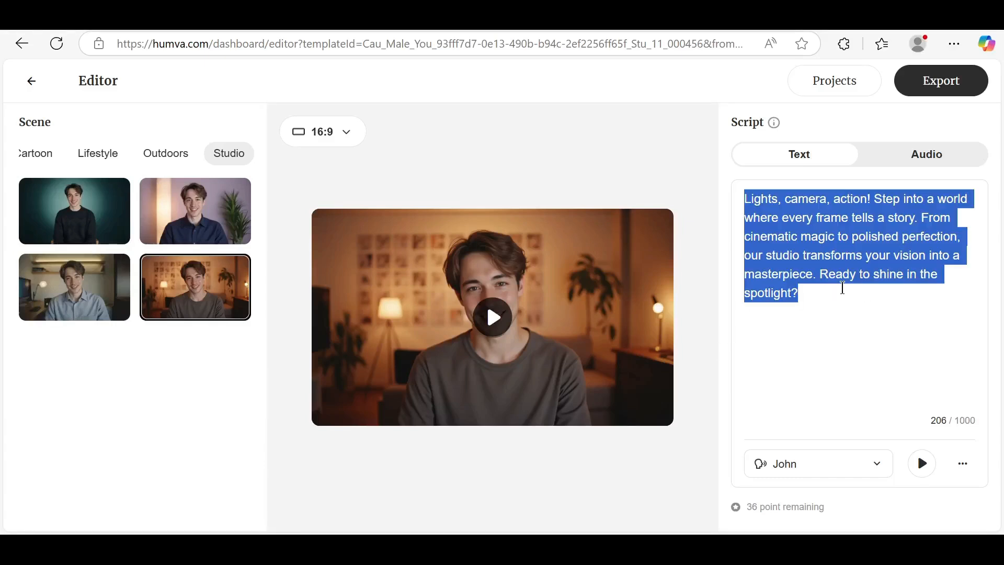
Step: Enter the script 'Hello! I am your AI assistant. Let's explore the future together.'
text(Hello! I am your AI assistant. Let's explore the future together.)
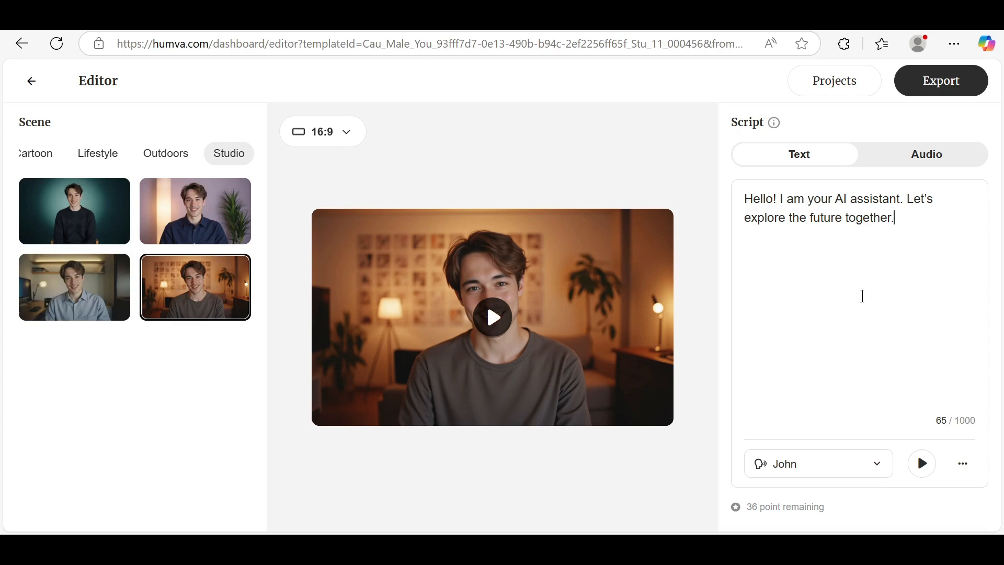
mouse_move(825, 334)
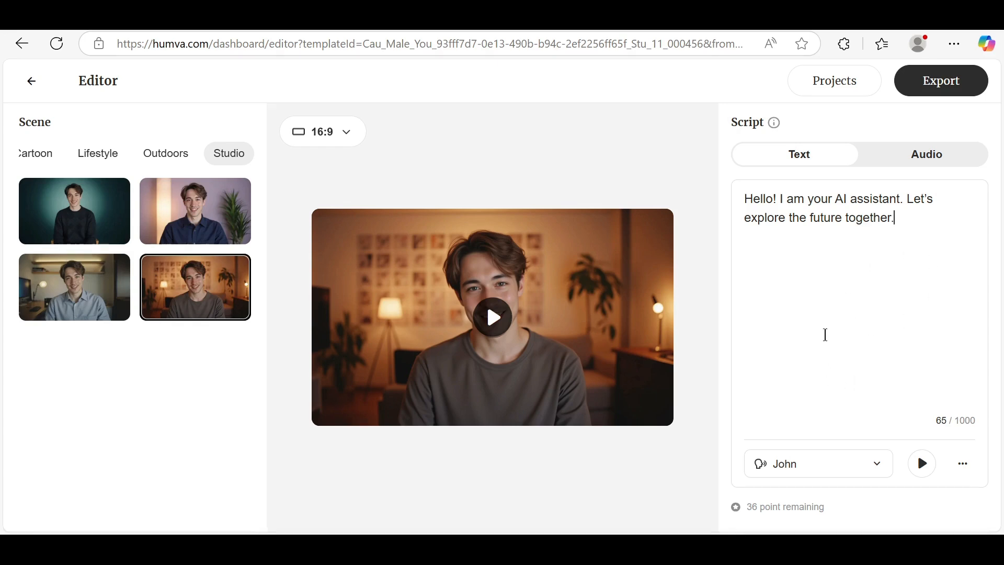
mouse_move(893, 246)
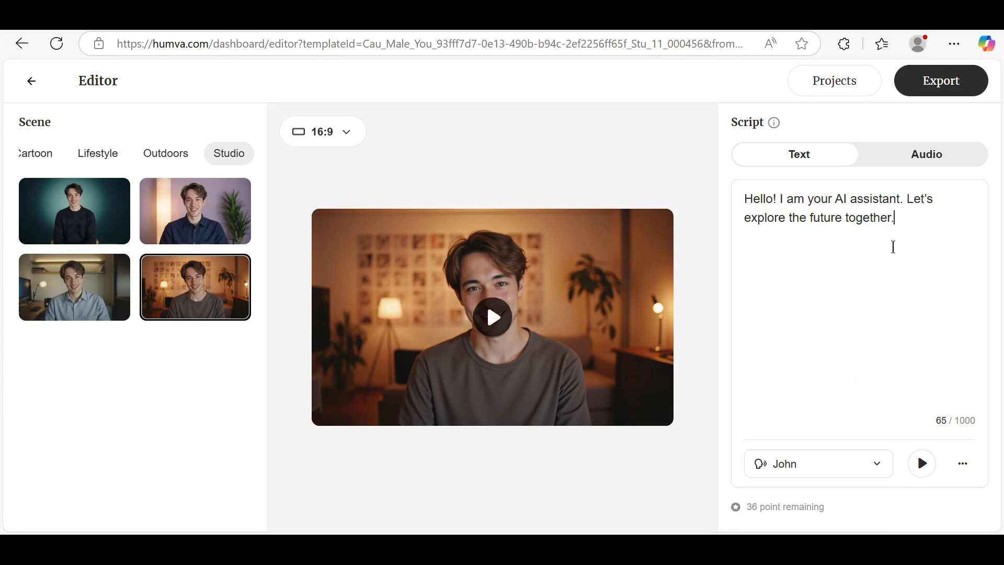
mouse_move(859, 286)
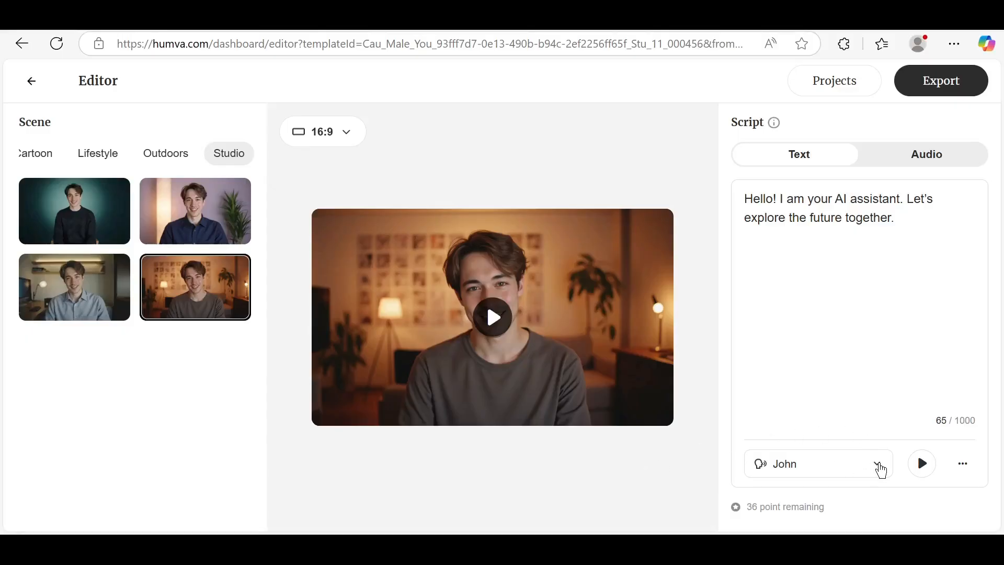
Step: Choose the Michael voice with the Middle Aged filter and confirm
click(818, 463)
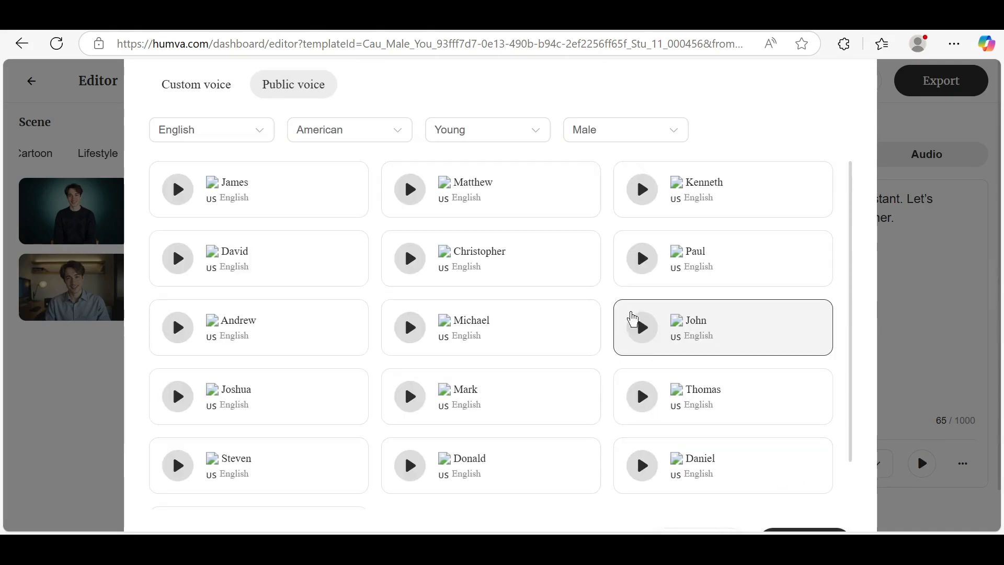
click(409, 327)
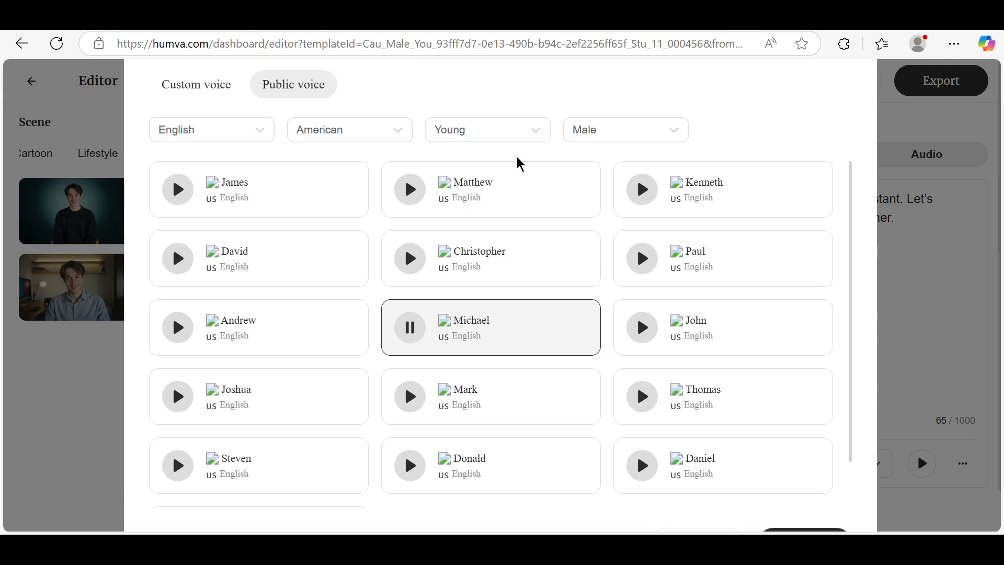
click(487, 129)
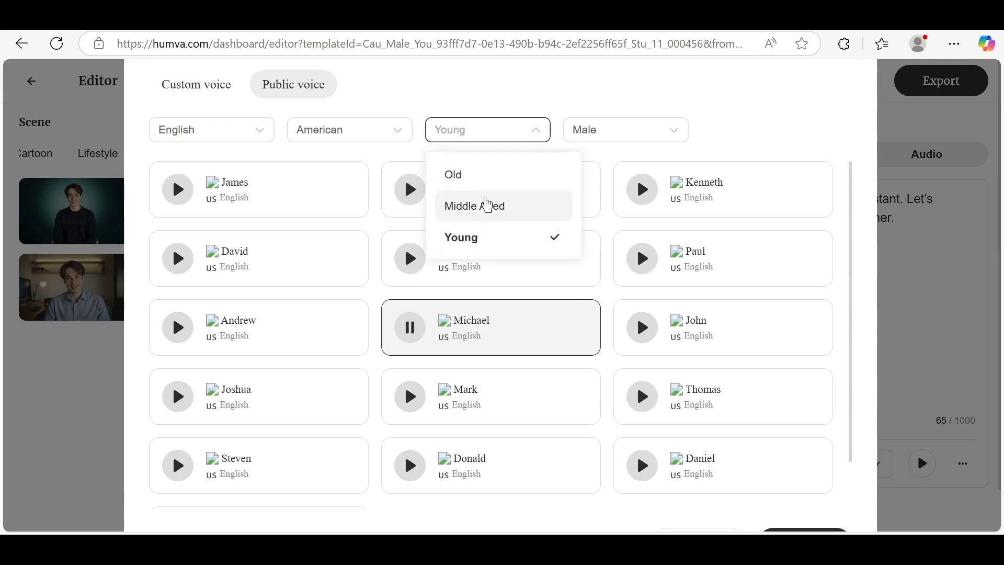
click(474, 206)
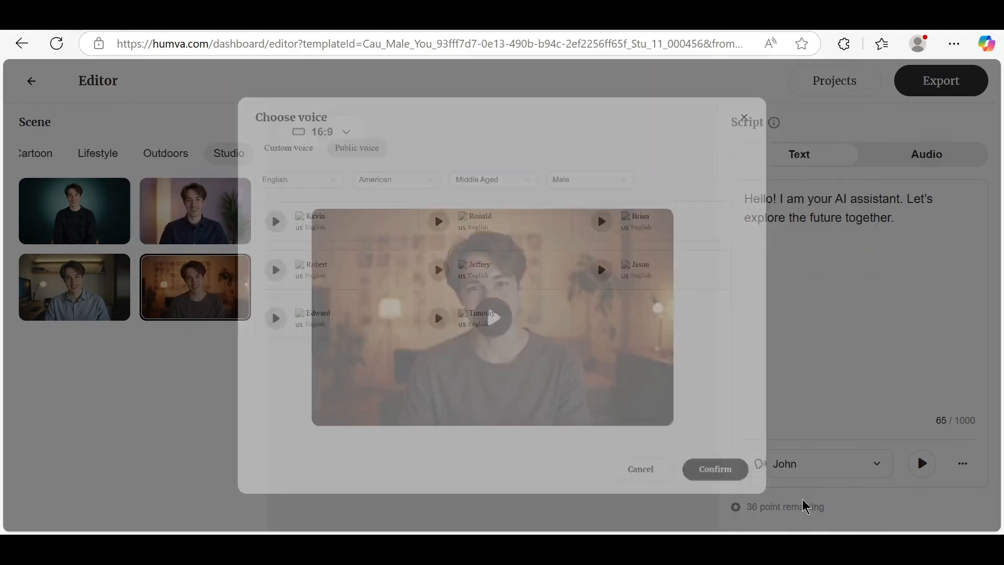
click(962, 462)
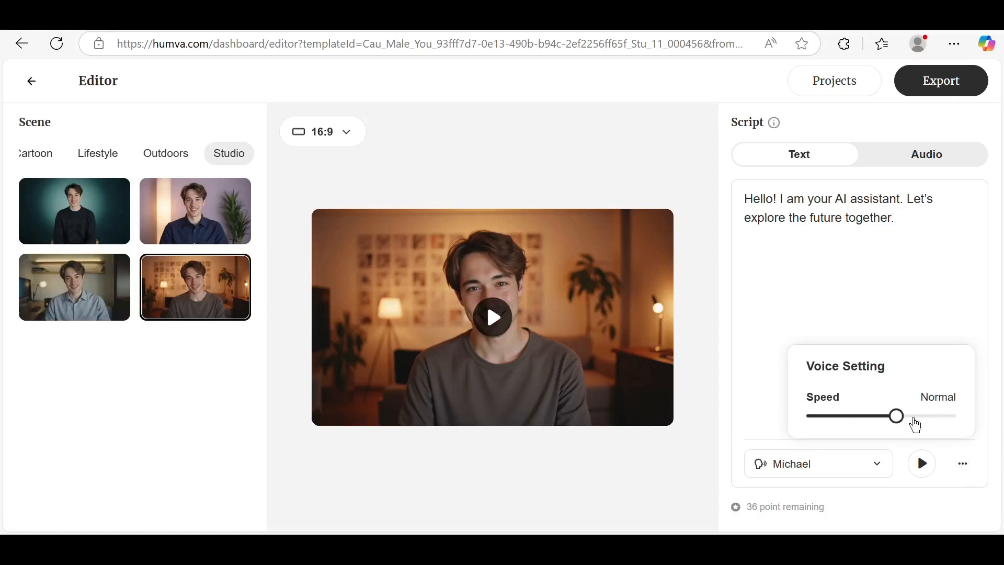
Step: Try 1.1x speed, then set the voice speed to 0.9x and close settings
drag(896, 416, 925, 416)
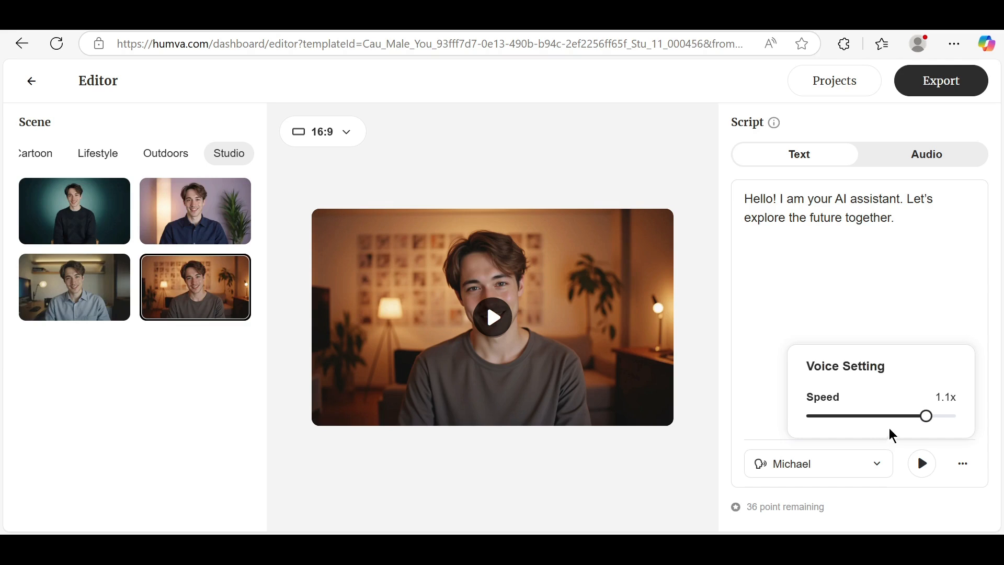
drag(926, 414, 896, 416)
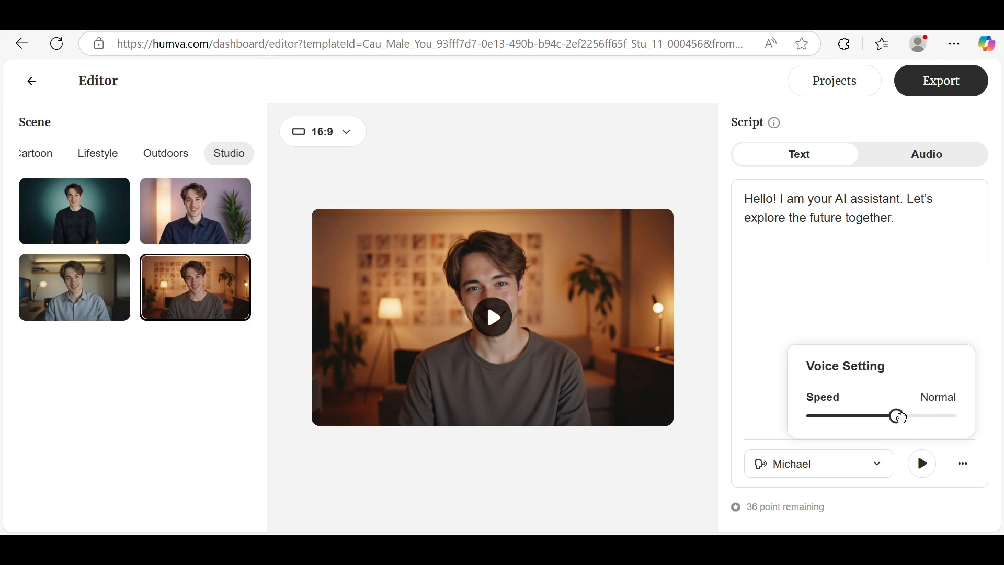
drag(896, 416, 864, 416)
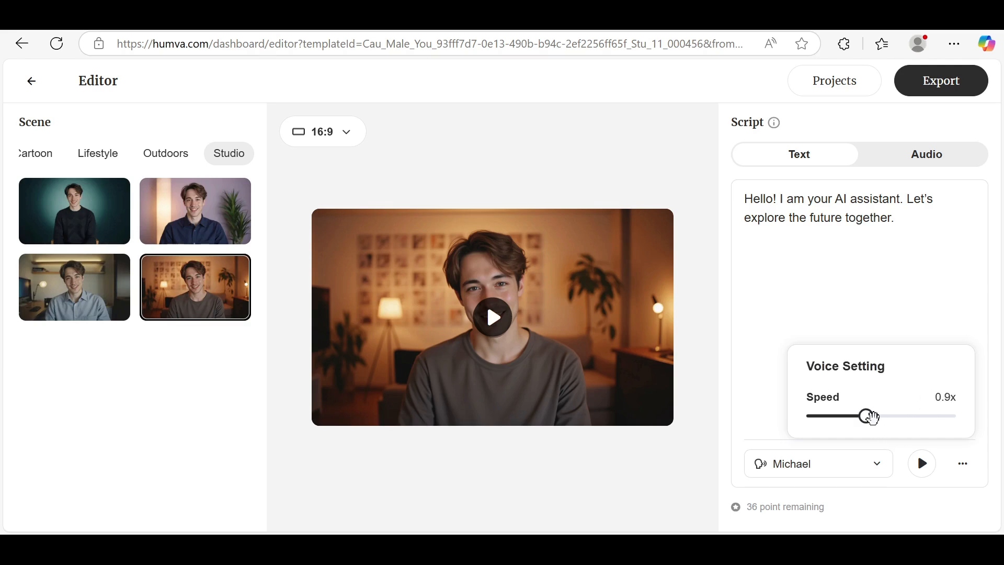
click(492, 317)
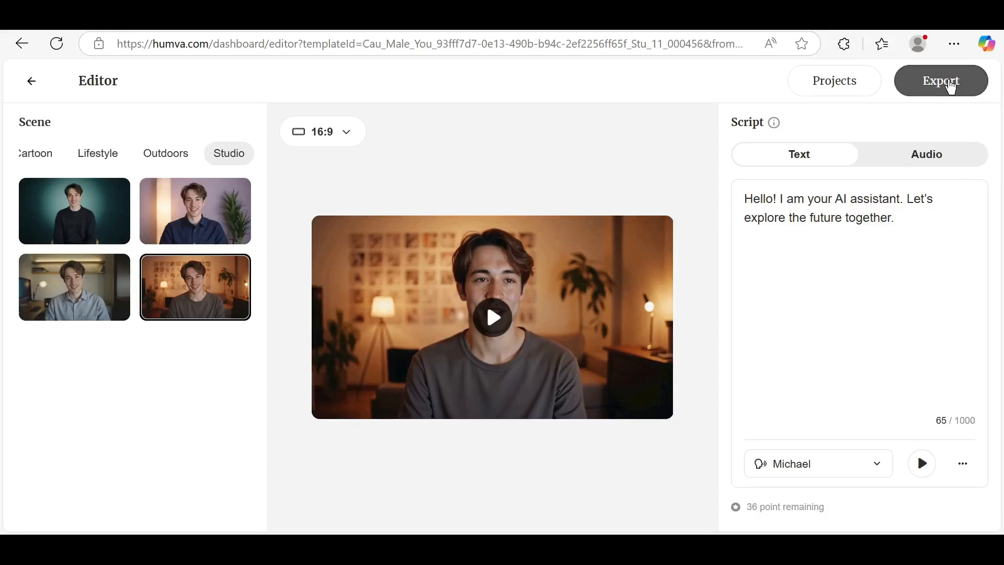
Step: Export the avatar video as a task and view the Projects list
click(941, 80)
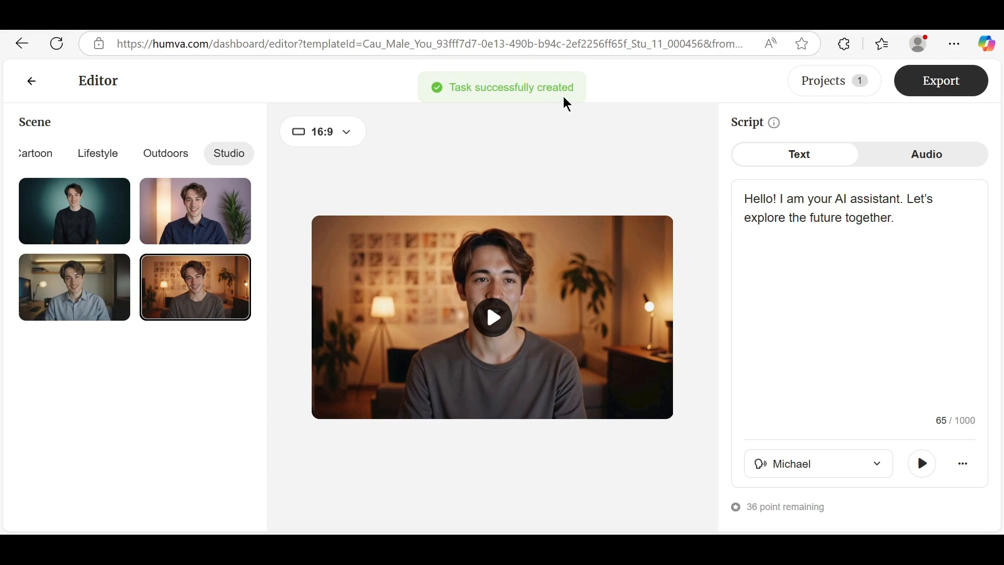
mouse_move(716, 178)
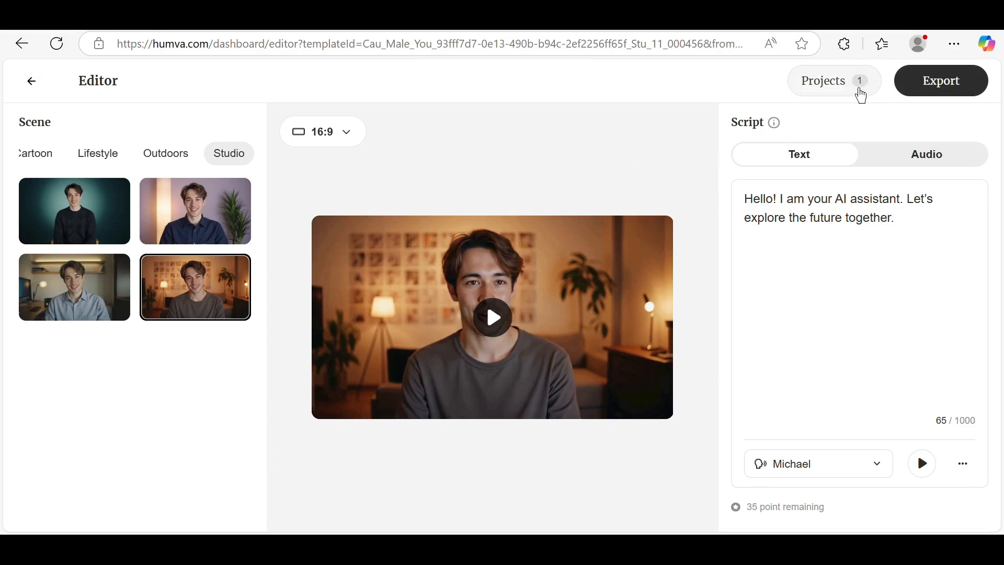
click(825, 80)
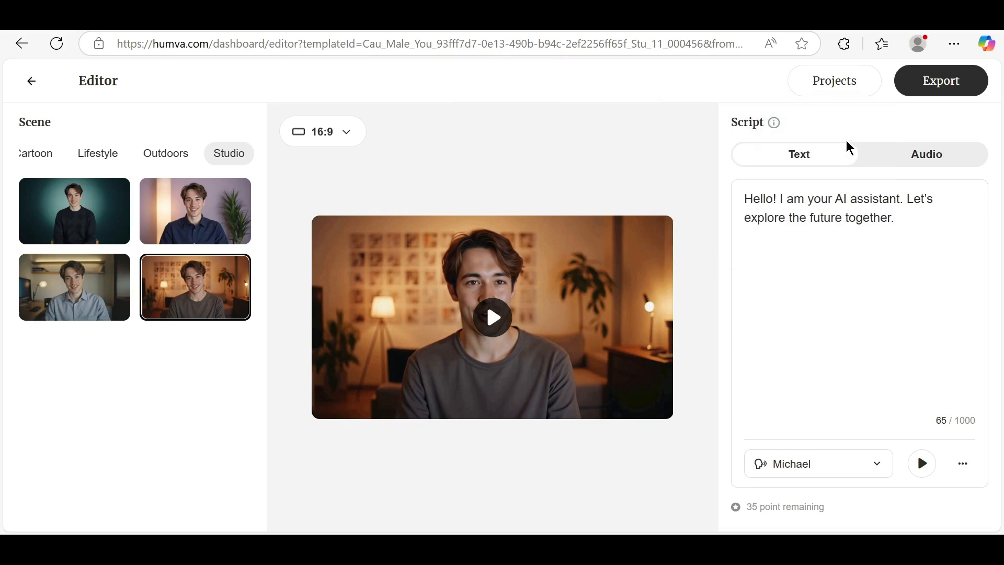
Step: Preview the video, then return to the Avatar Library dashboard
click(881, 43)
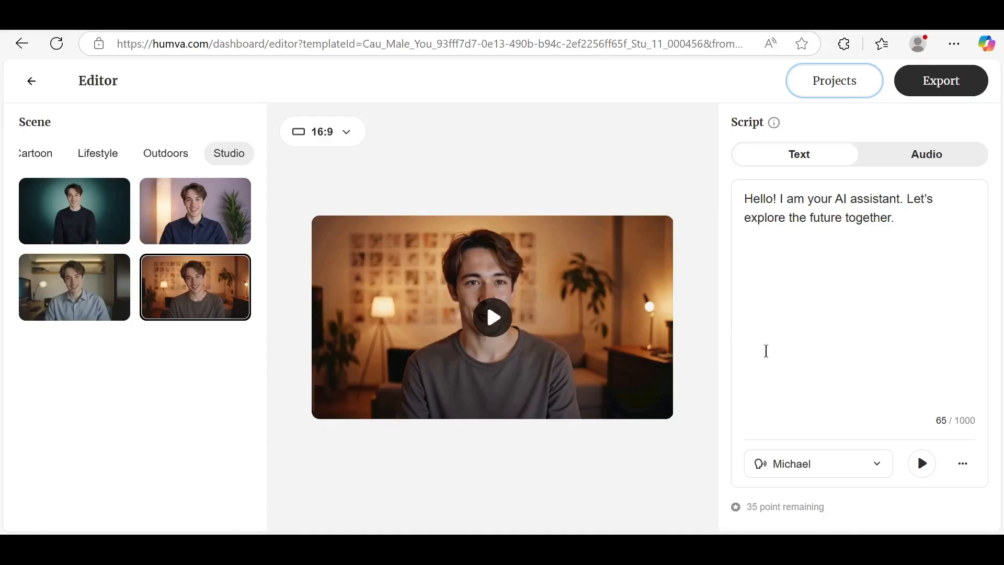
click(492, 317)
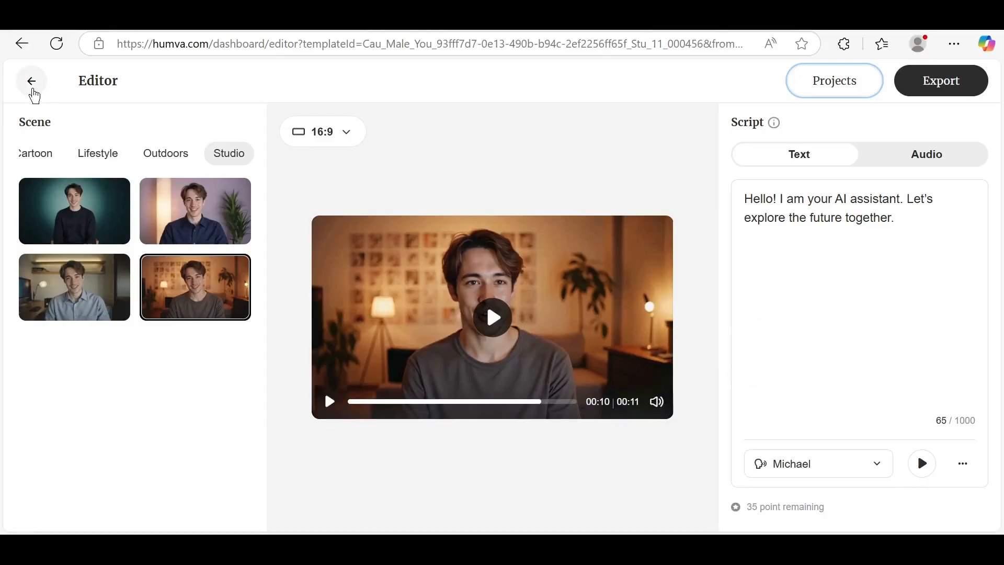
click(31, 80)
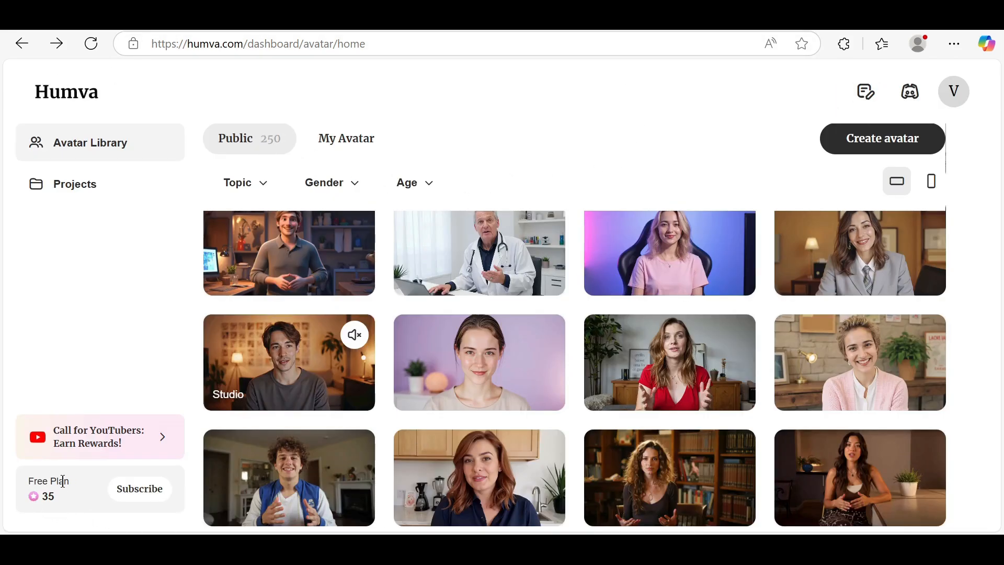
mouse_move(83, 514)
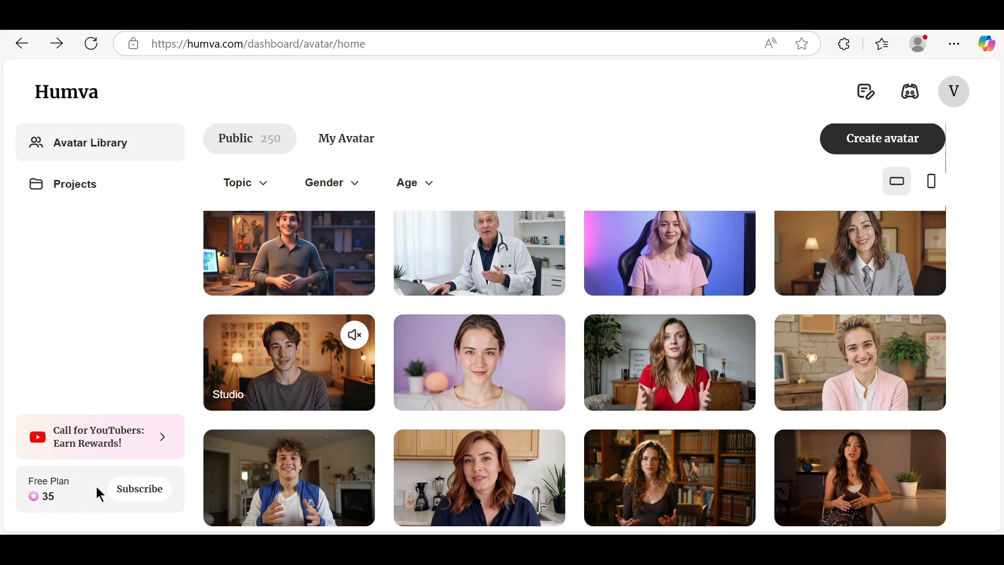
mouse_move(179, 376)
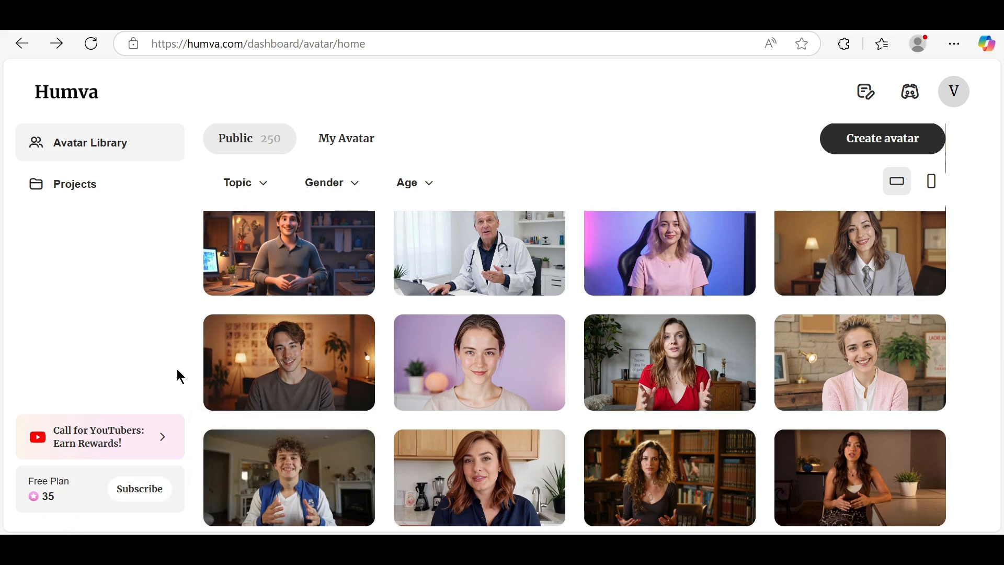